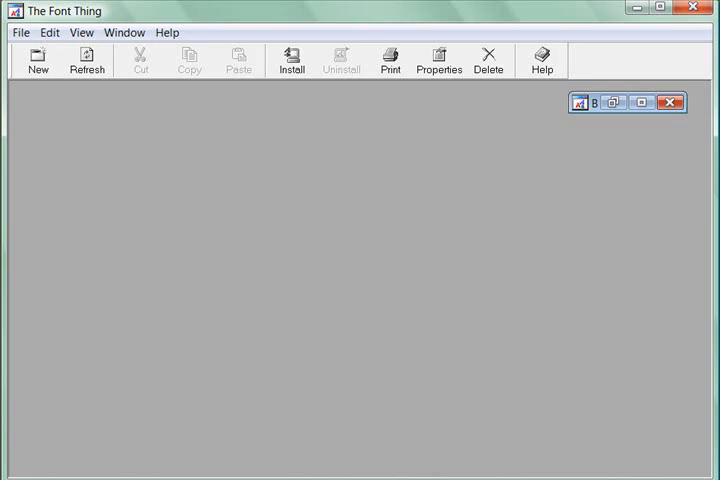
mouse_move(362, 396)
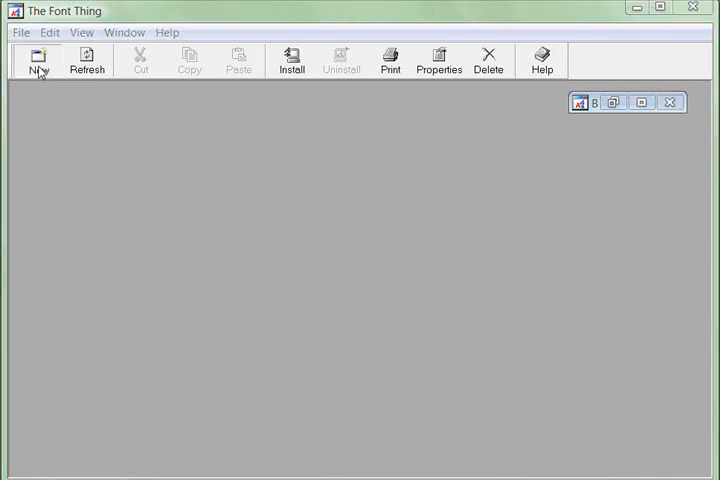
Open a new Installed fonts window listing the 320 installed fonts
click(37, 60)
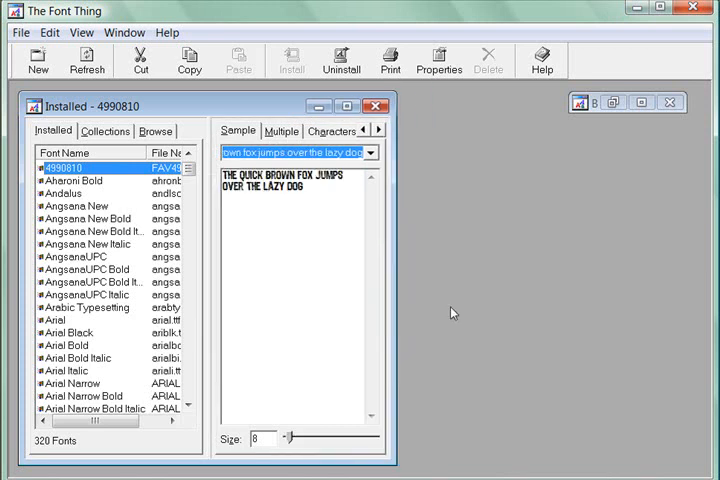
mouse_move(473, 134)
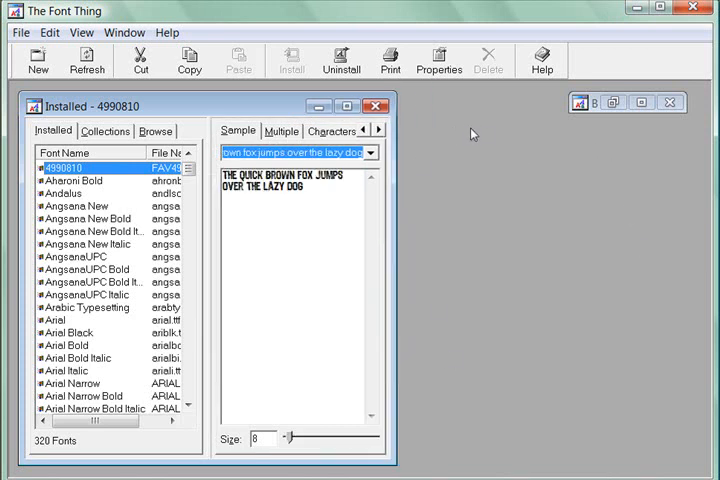
mouse_move(465, 266)
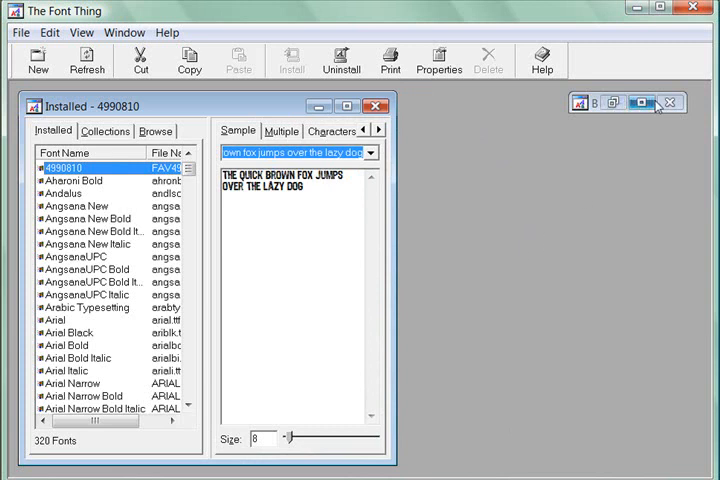
Maximize the font window and switch to the Browse folder view
click(611, 103)
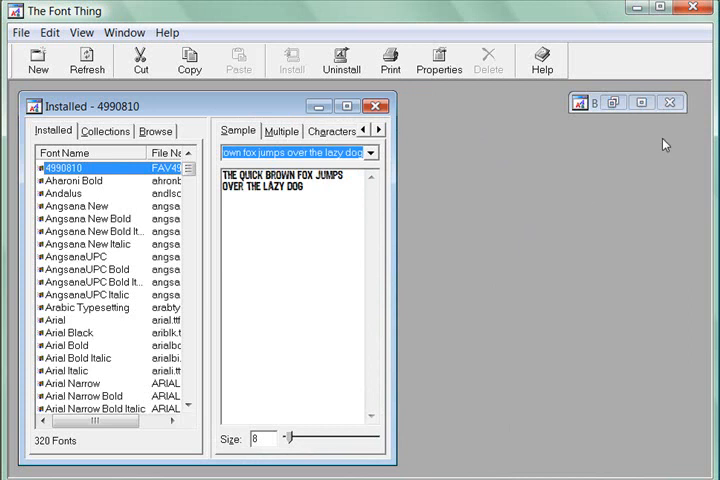
mouse_move(387, 462)
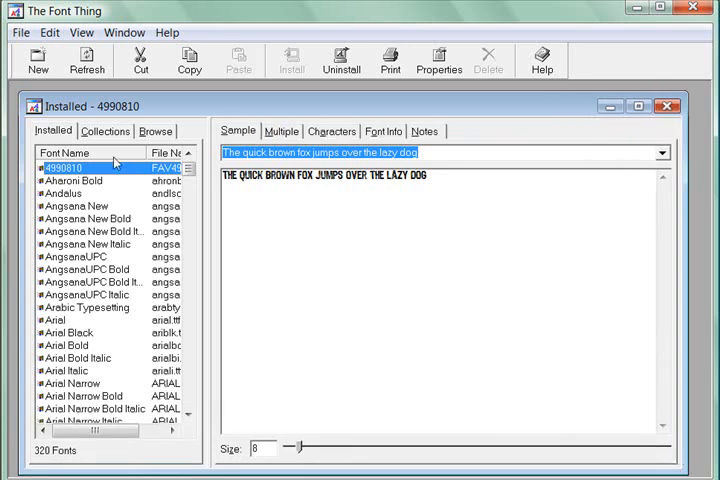
mouse_move(408, 104)
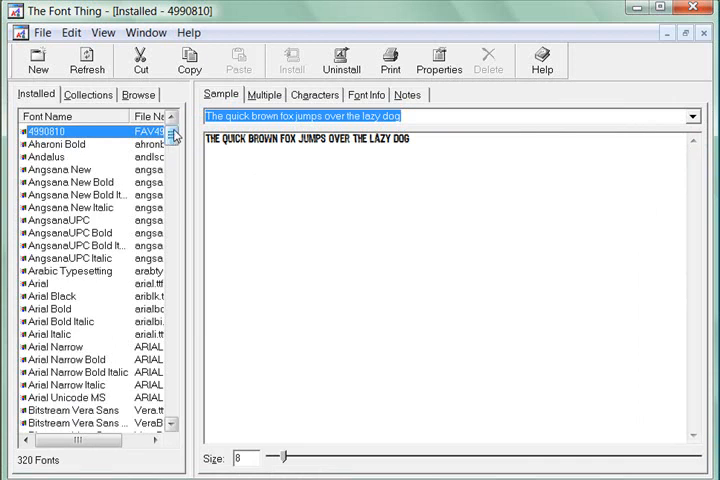
click(139, 94)
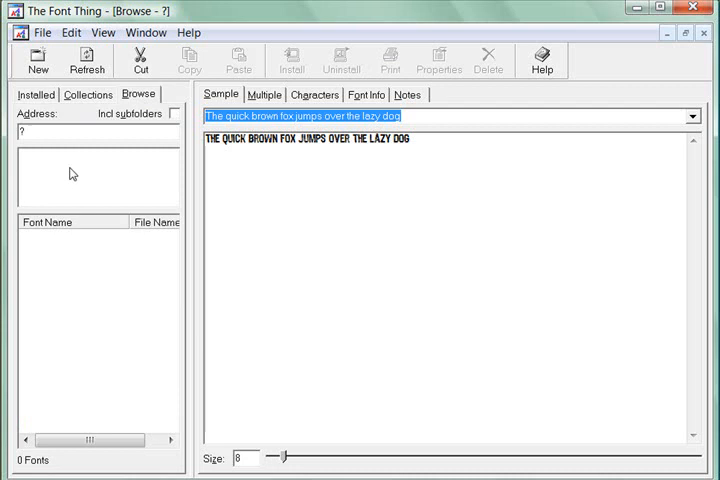
Show the drive tree and expand drive C: to its top-level folders
click(86, 58)
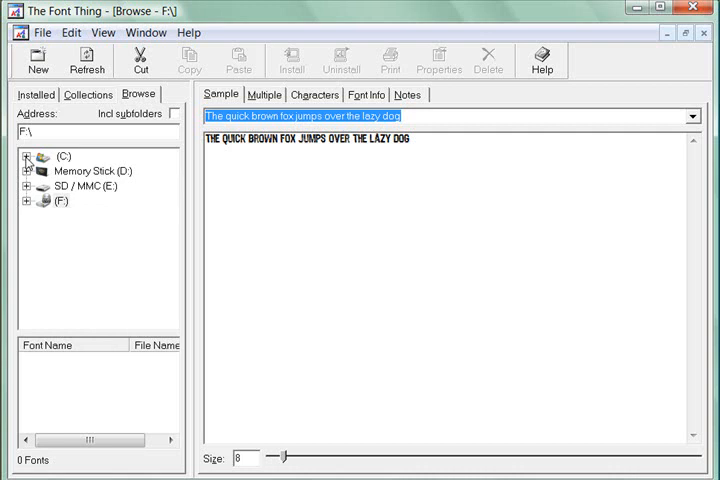
click(27, 156)
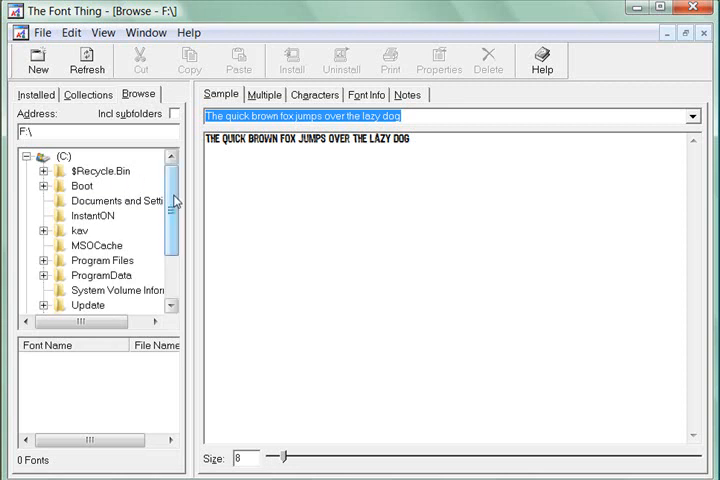
scroll(down, 3)
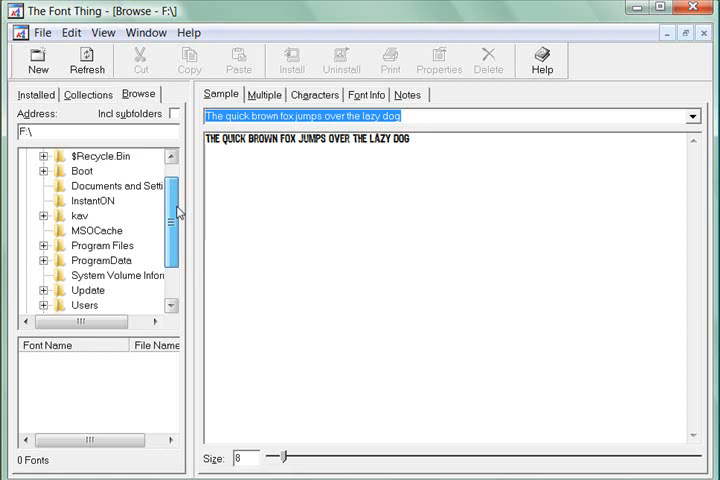
click(122, 186)
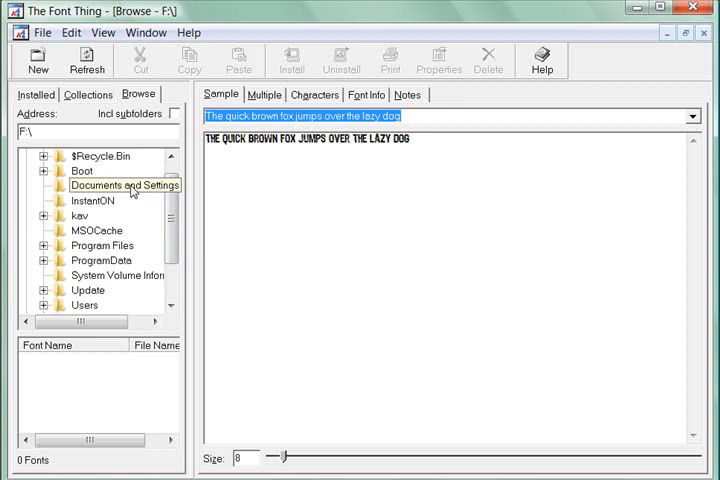
Navigate through Documents and Settings and Users into the user's Documents folder
double_click(124, 185)
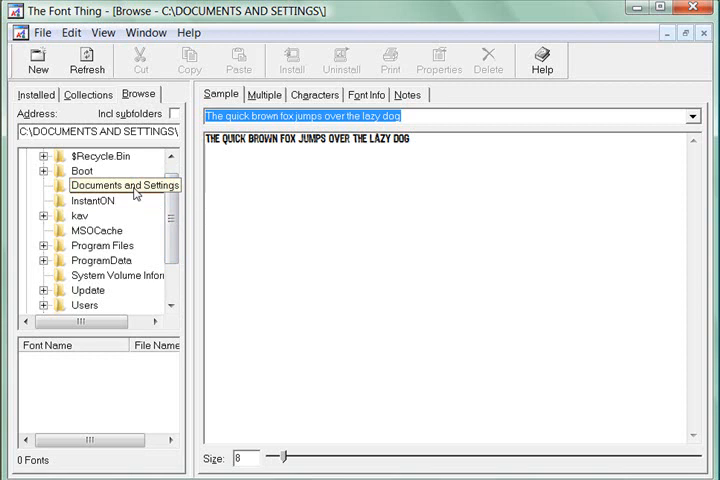
click(122, 185)
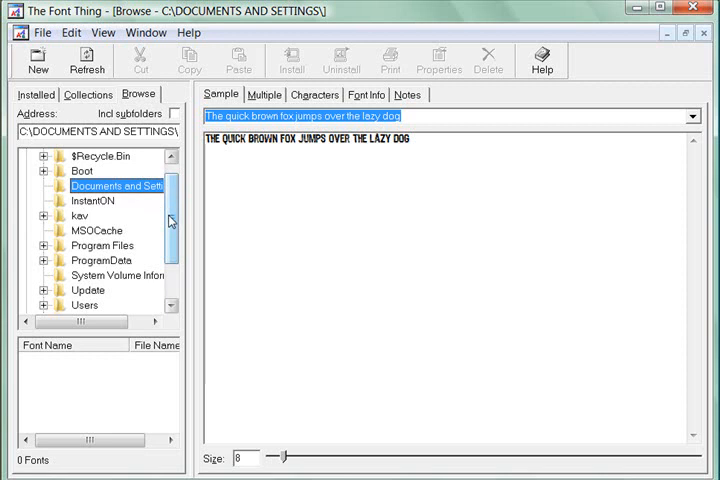
scroll(down, 3)
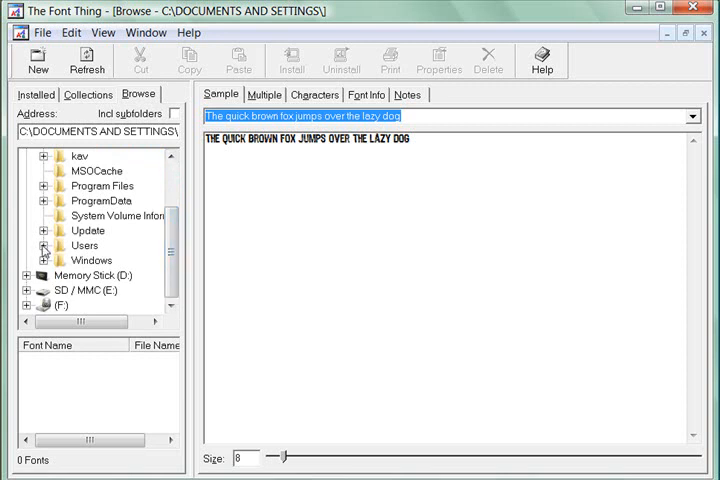
click(44, 245)
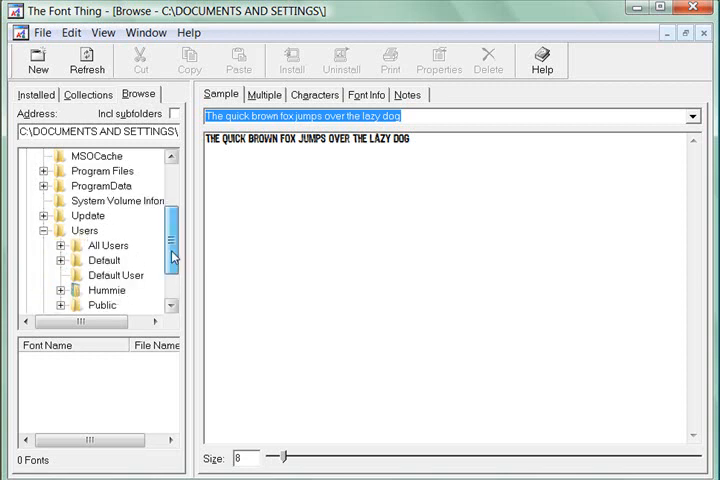
click(60, 290)
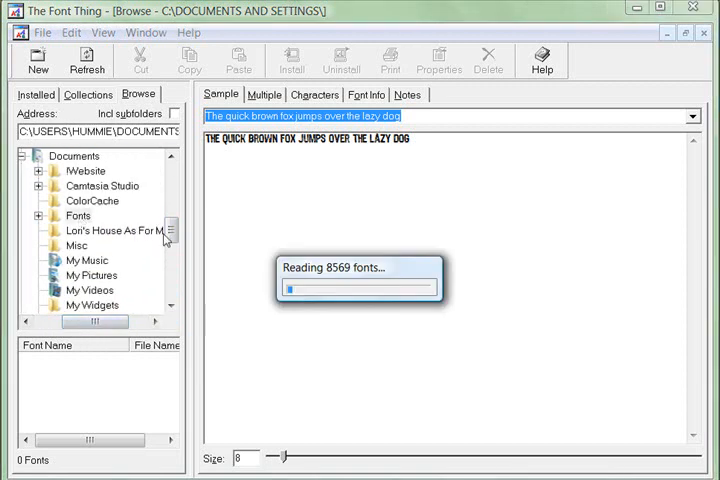
mouse_move(341, 281)
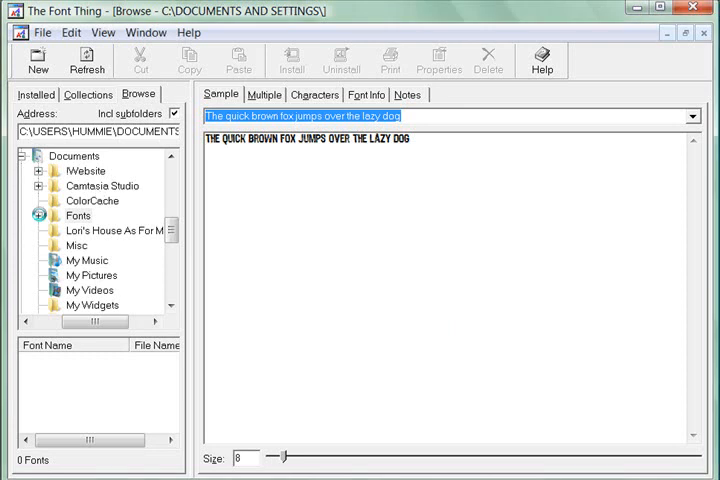
Expand the Fonts folder to show its category subfolders
double_click(78, 215)
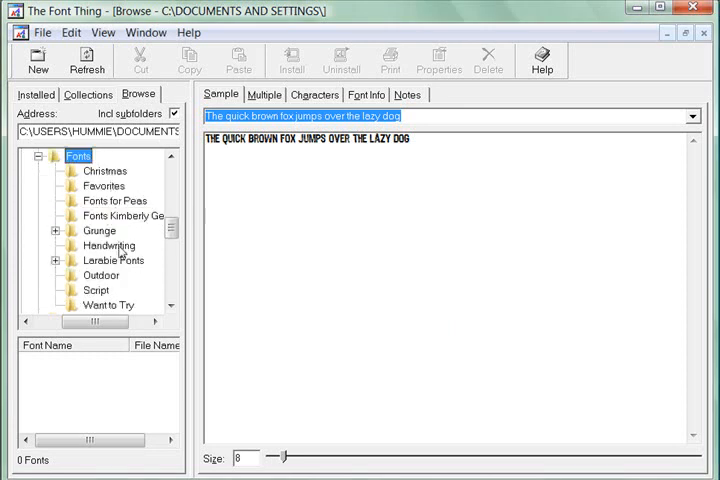
scroll(down, 3)
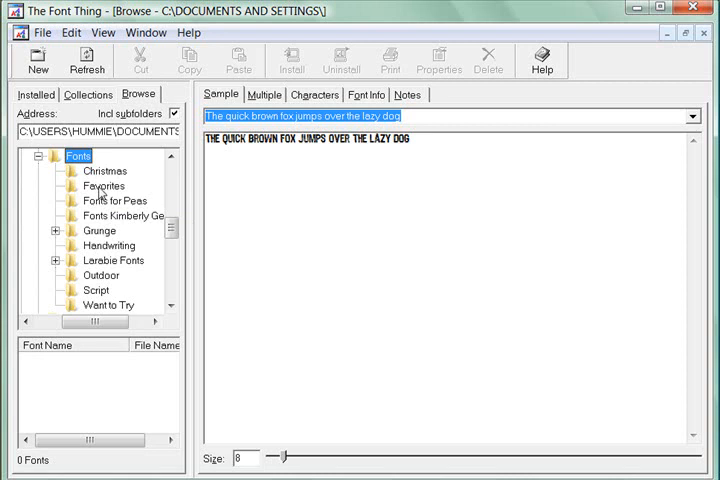
mouse_move(103, 235)
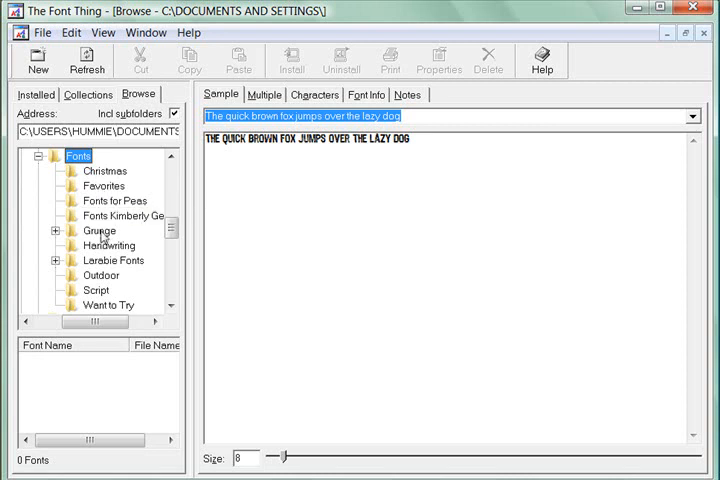
mouse_move(111, 309)
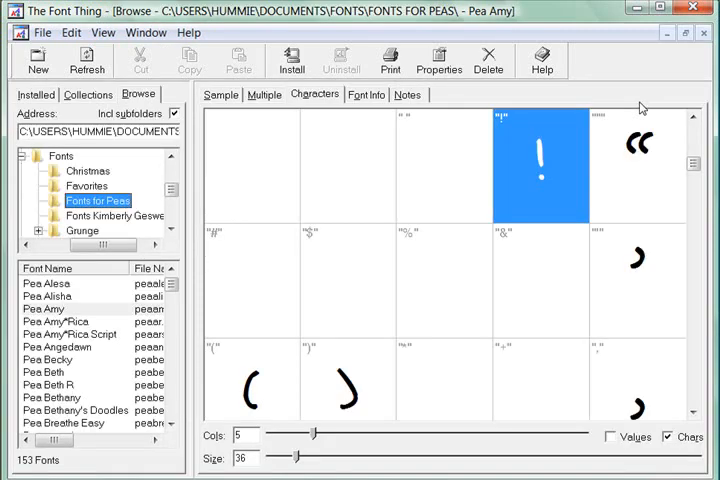
mouse_move(535, 211)
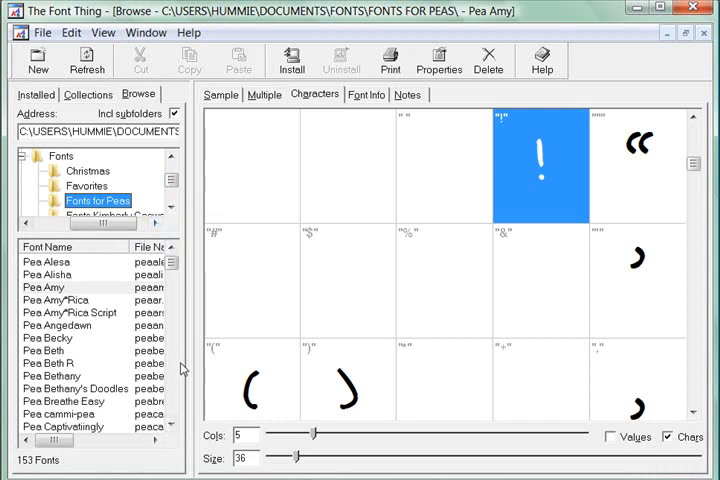
Preview Pea Amy's sample, then Pea Angedawn, Pea Beth and Pea Bethany
click(221, 94)
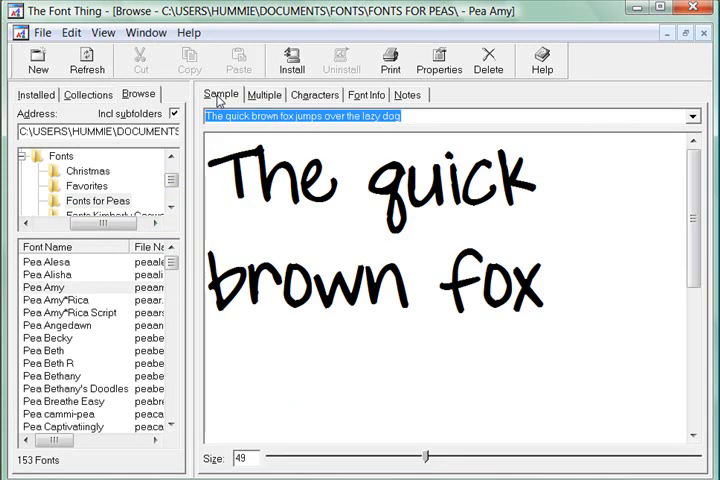
mouse_move(342, 184)
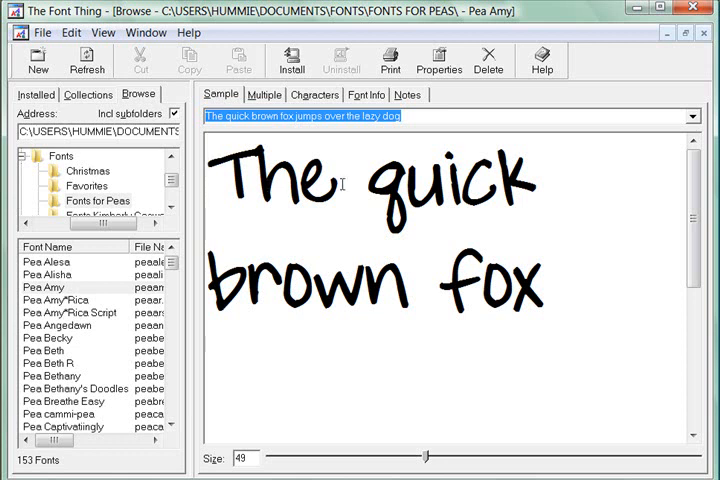
mouse_move(78, 330)
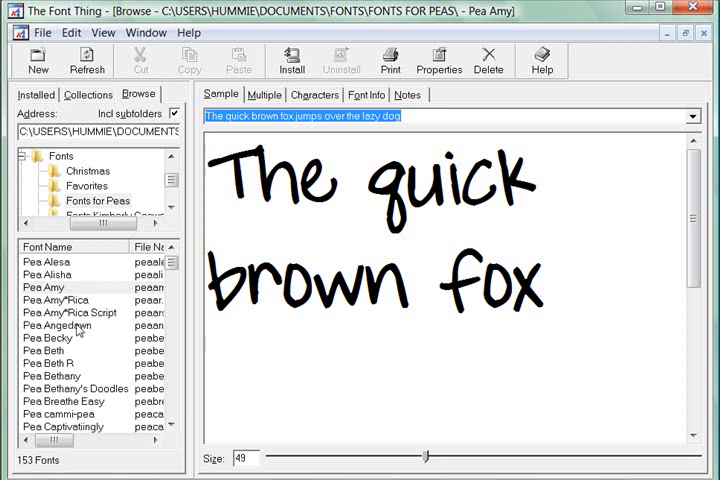
click(56, 325)
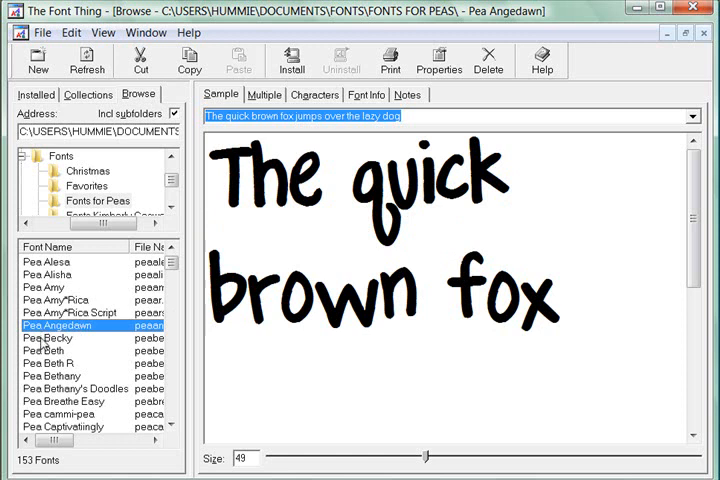
click(45, 350)
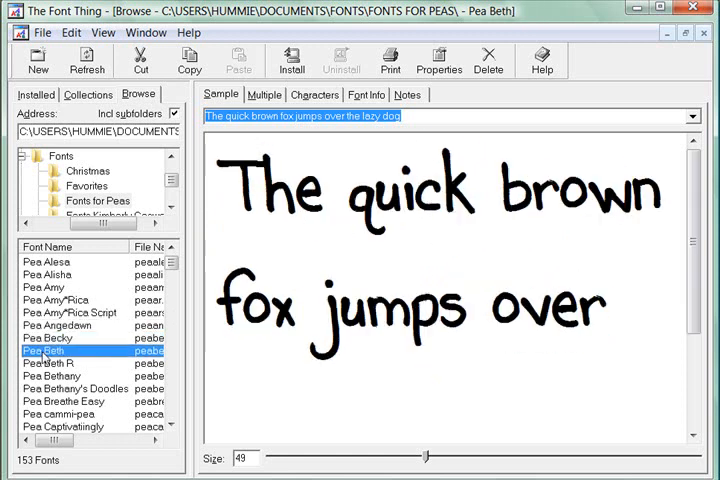
click(52, 375)
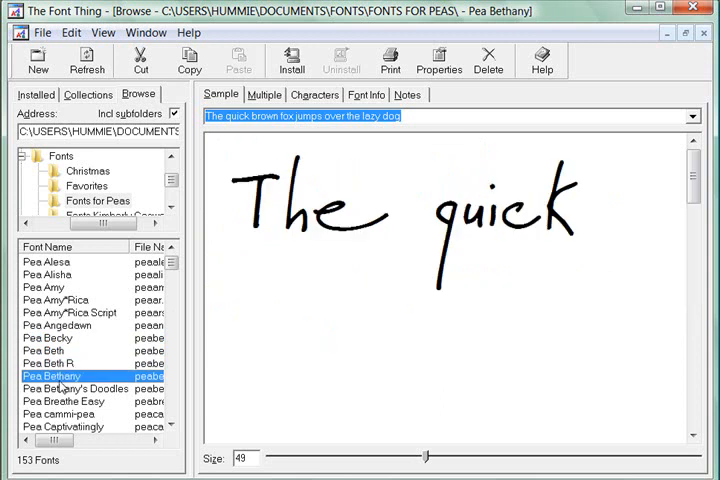
Preview Pea Bethany's Doodles, Pea Breathe Easy, then Pea cammi-pea
click(76, 388)
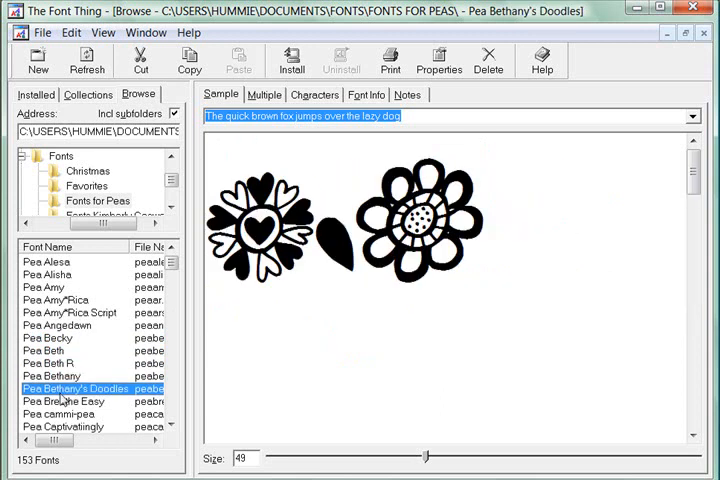
mouse_move(63, 405)
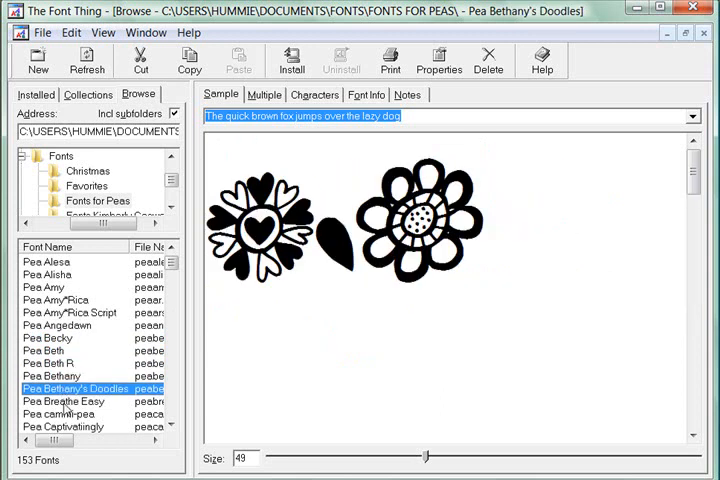
click(63, 401)
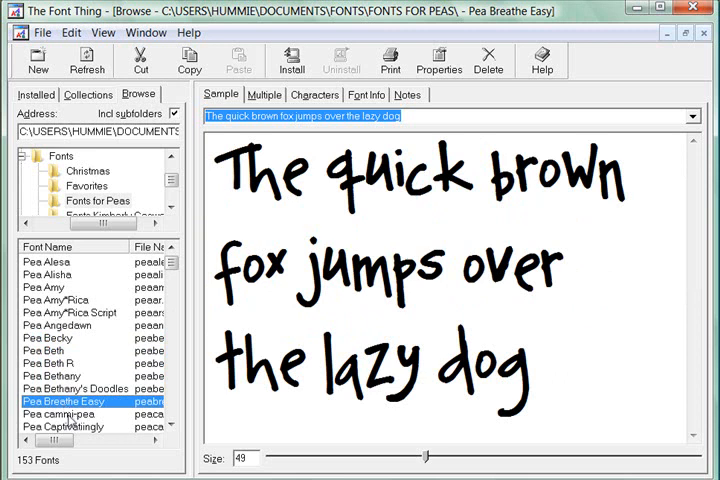
click(57, 413)
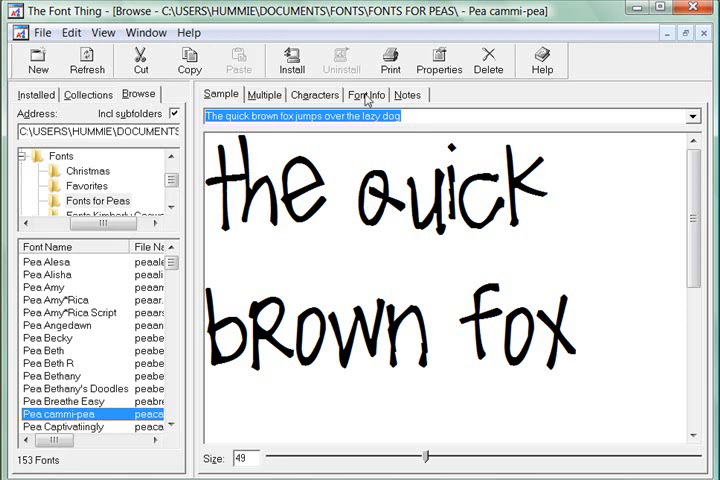
mouse_move(318, 100)
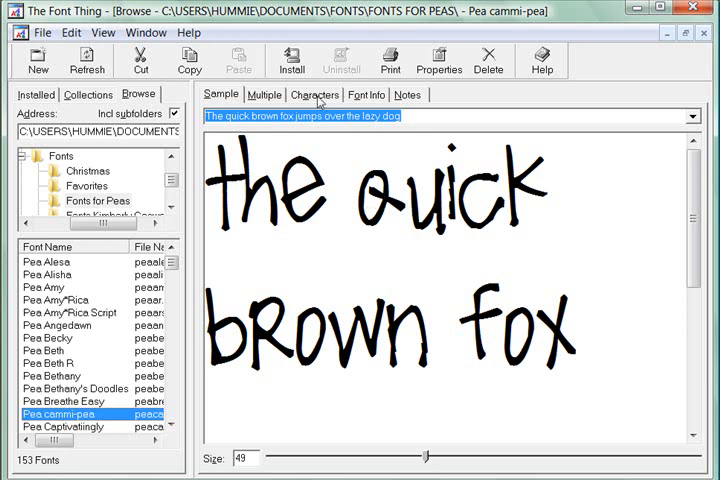
Glance at Pea cammi-pea's characters, then resize its sample from 12 to 44
click(314, 94)
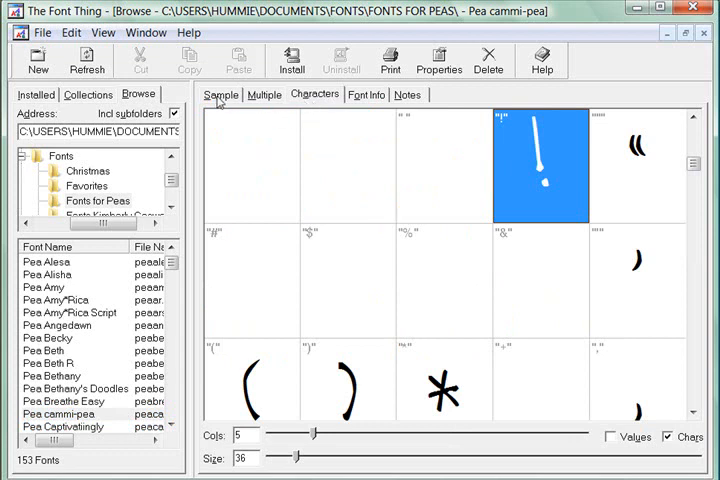
click(220, 94)
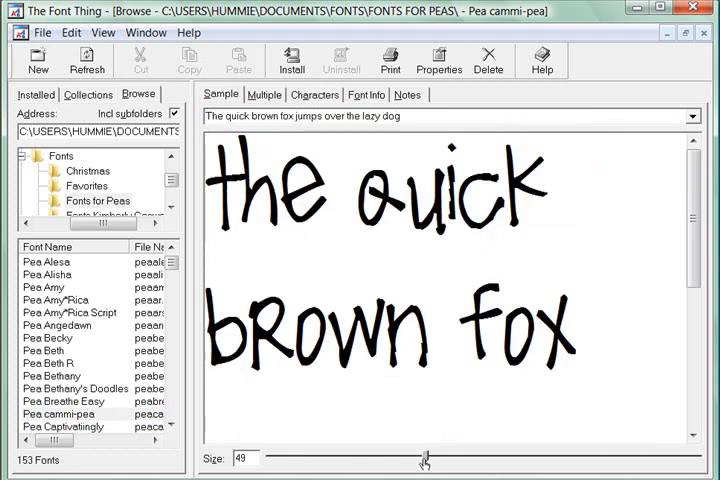
drag(422, 459, 405, 459)
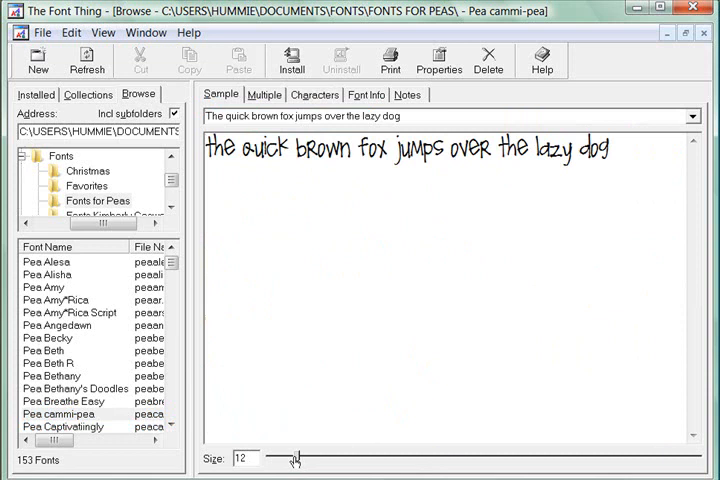
drag(297, 458, 288, 458)
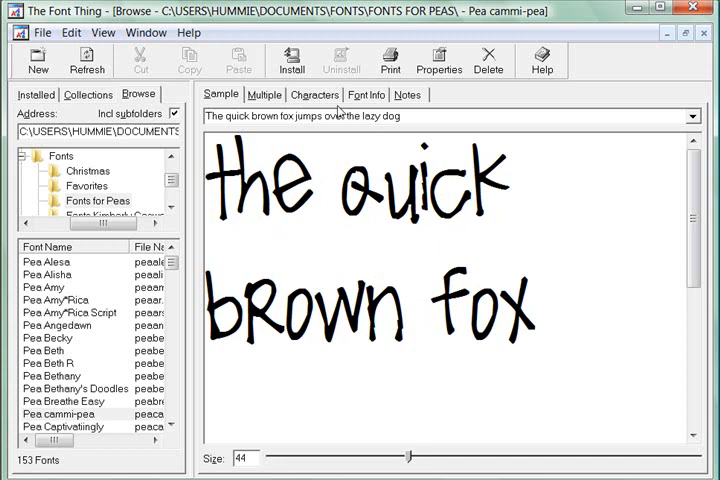
Show Pea cammi-pea's character grid at size 24 with code and character labels
click(314, 94)
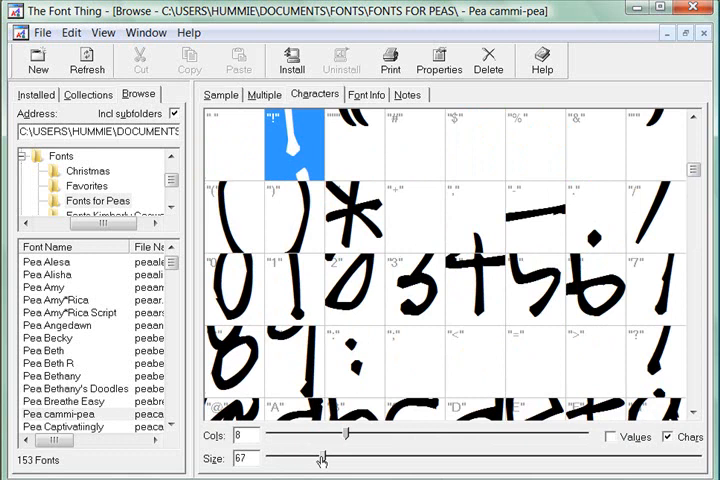
drag(322, 456, 288, 456)
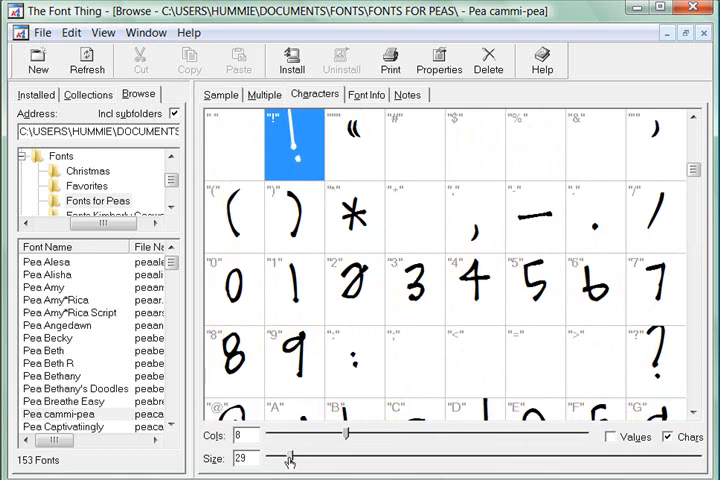
click(610, 436)
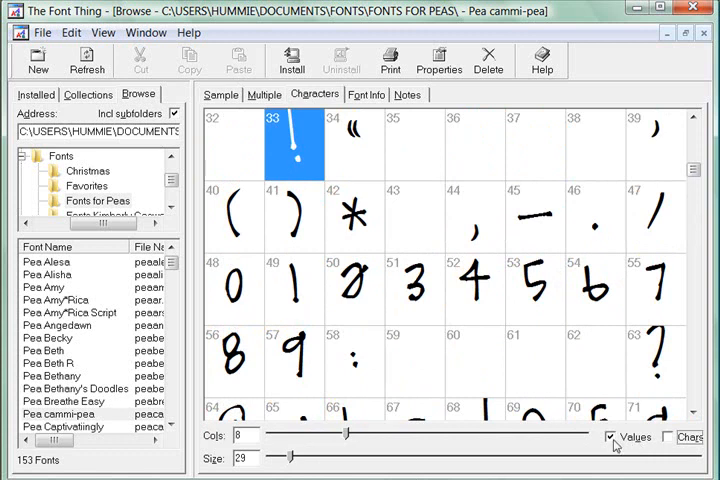
mouse_move(370, 160)
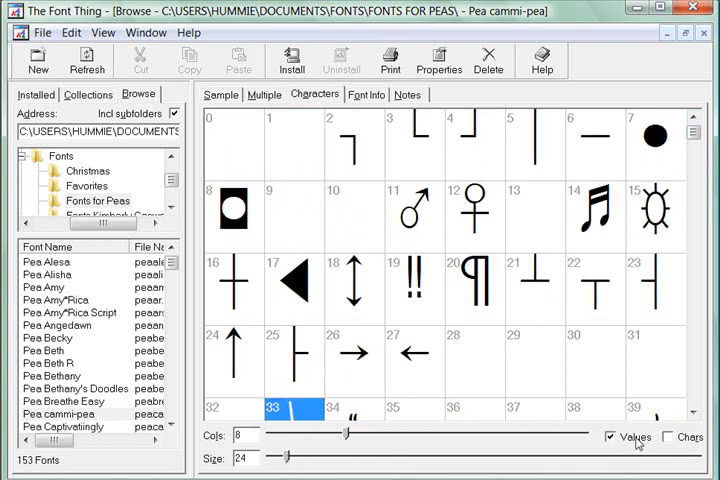
click(667, 437)
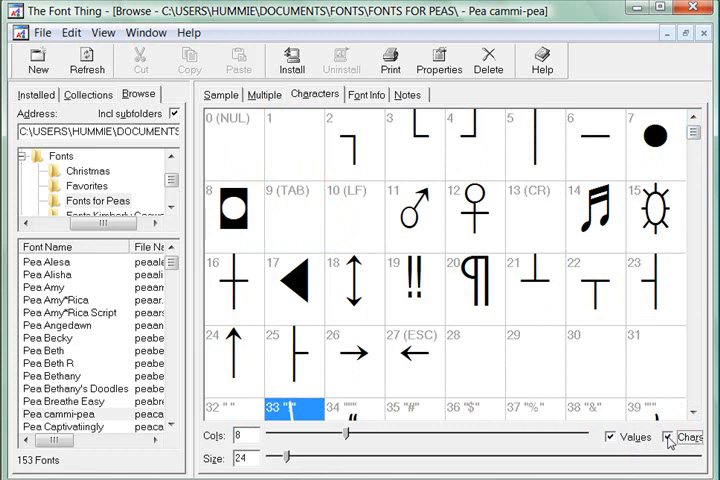
Untick Values so cells show only character labels like (TAB) or "A"
click(614, 436)
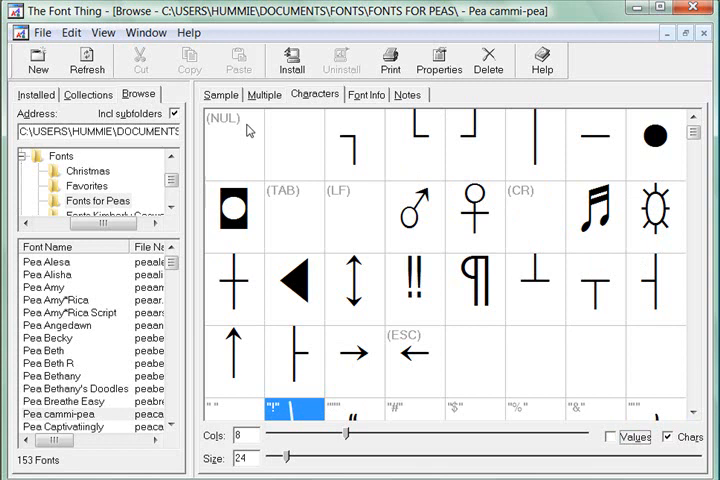
mouse_move(332, 200)
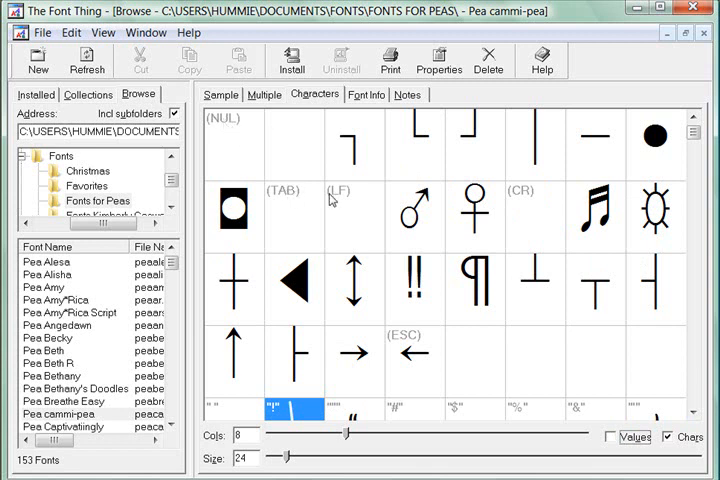
mouse_move(520, 235)
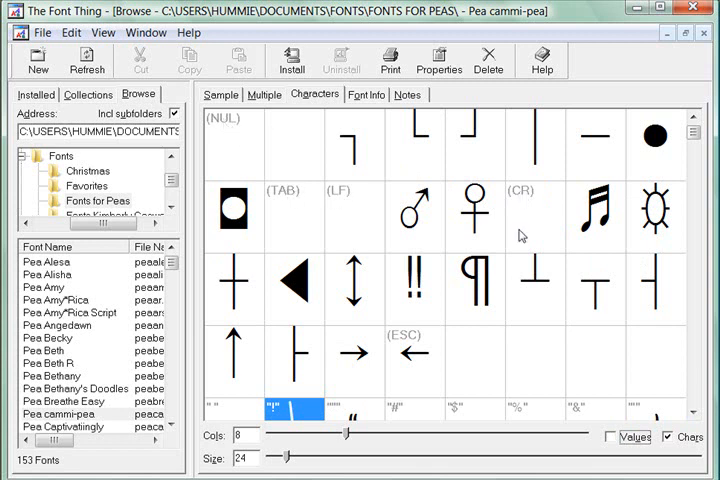
mouse_move(647, 230)
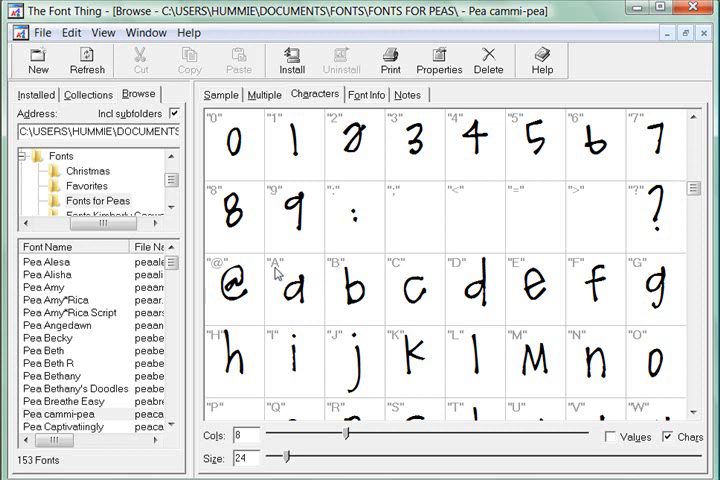
mouse_move(300, 306)
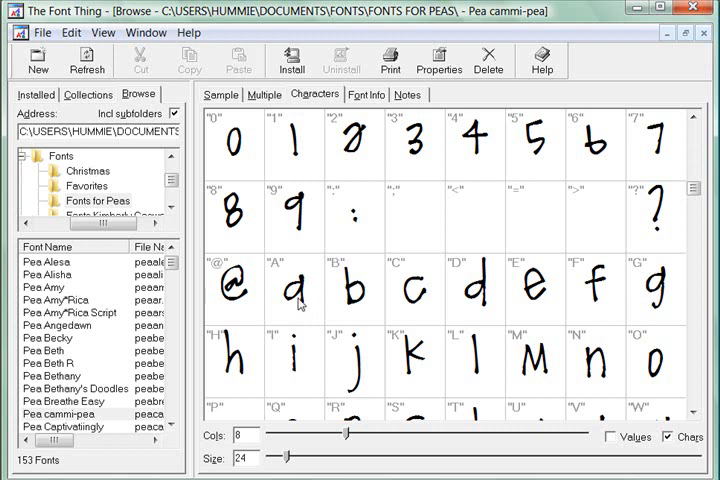
mouse_move(278, 270)
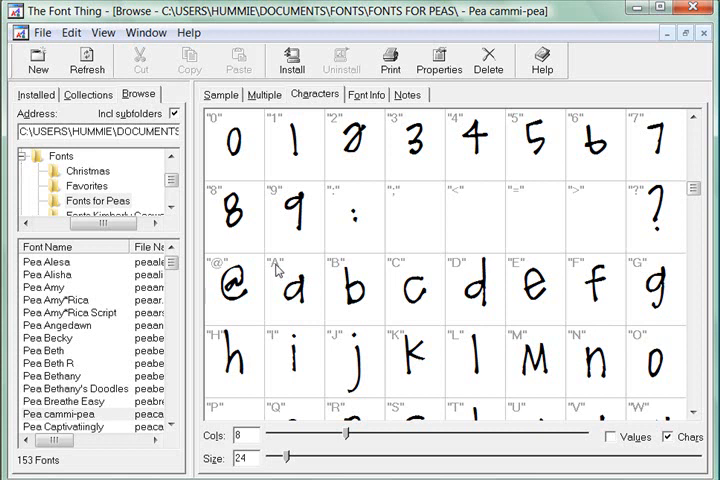
mouse_move(678, 211)
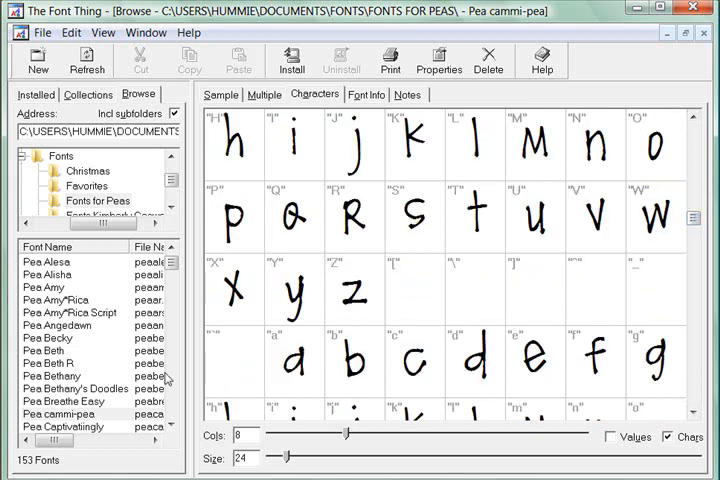
View characters of Pea Bethany's Doodles and Pea Beth, then Pea Cara in TX
click(75, 388)
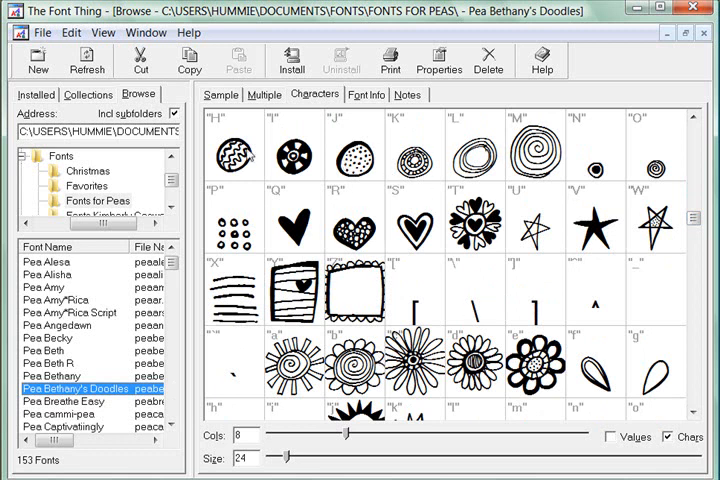
mouse_move(283, 173)
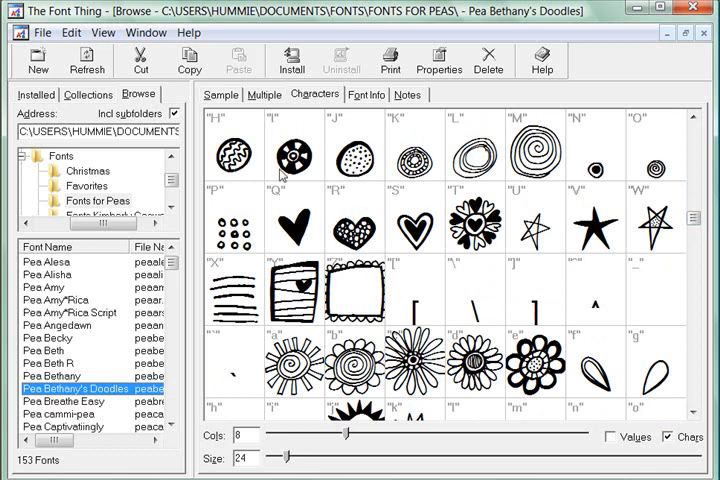
mouse_move(320, 253)
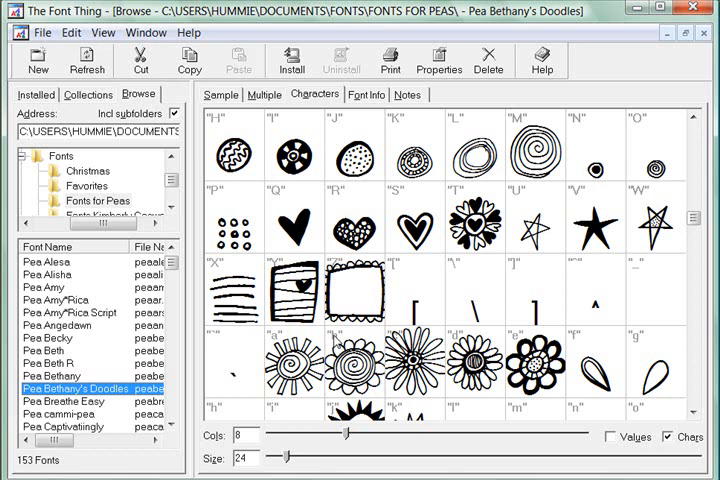
mouse_move(693, 258)
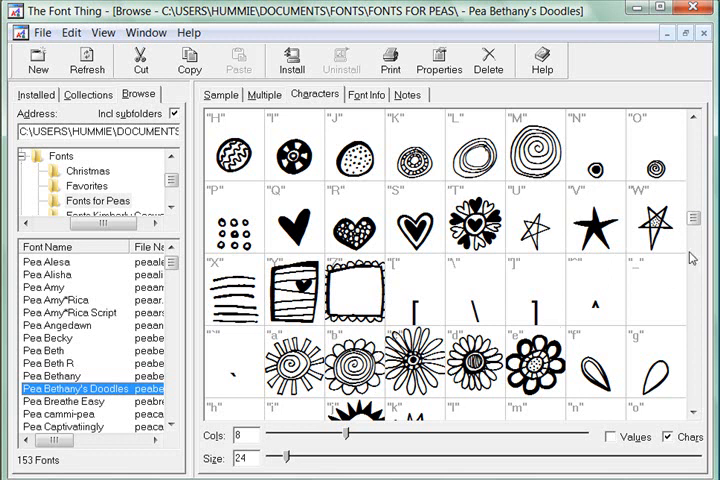
scroll(down, 3)
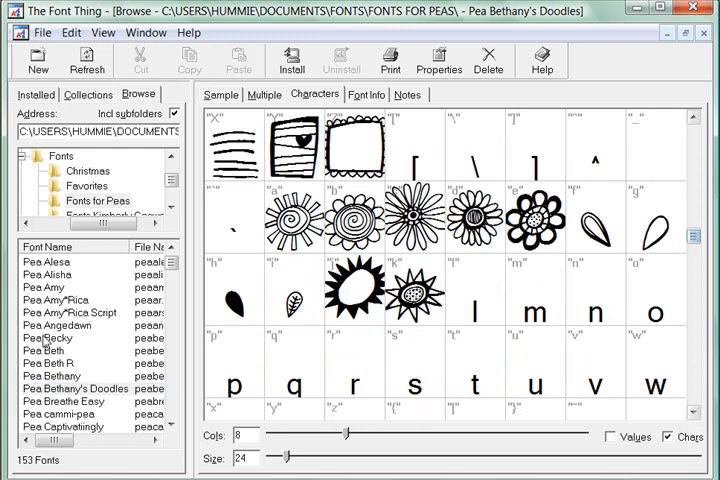
click(43, 350)
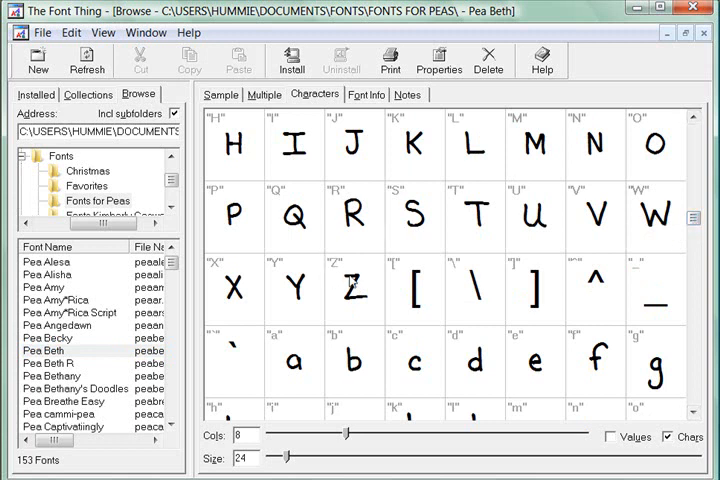
mouse_move(358, 302)
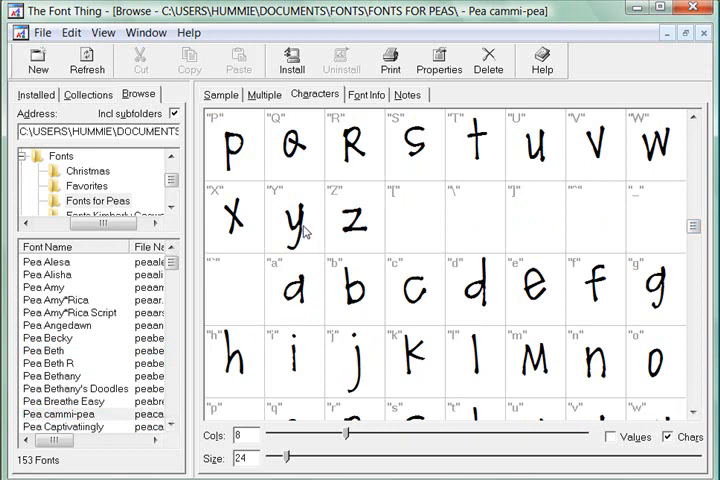
mouse_move(358, 228)
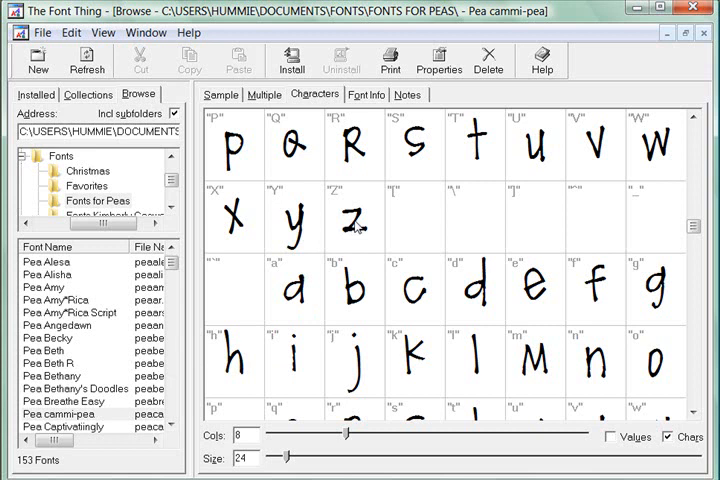
mouse_move(355, 295)
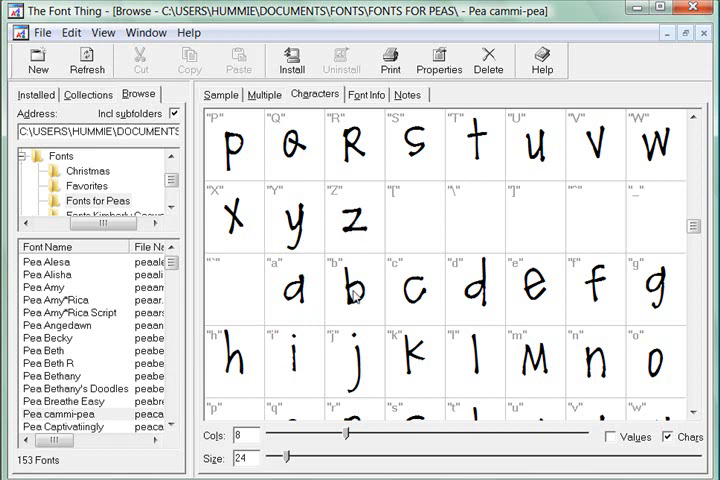
mouse_move(180, 381)
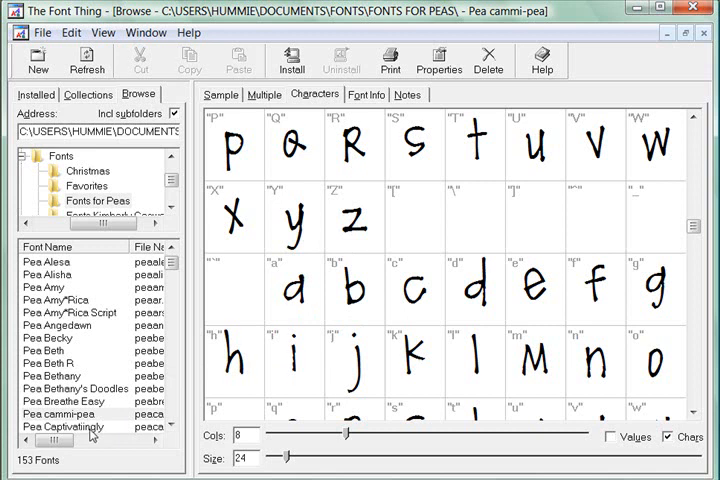
click(64, 414)
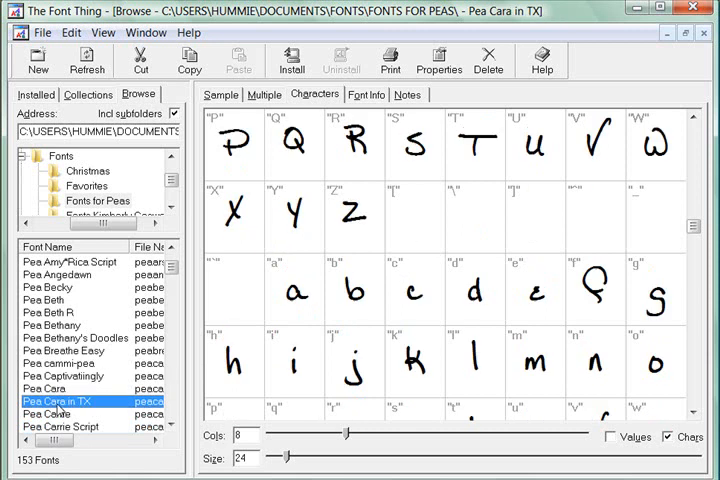
Preview Pea Carrie Script, try installing it, and dismiss the access-denied error
click(60, 414)
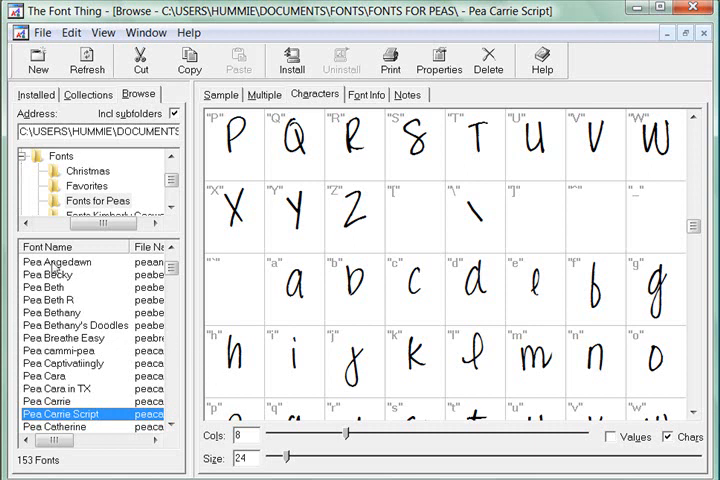
mouse_move(58, 419)
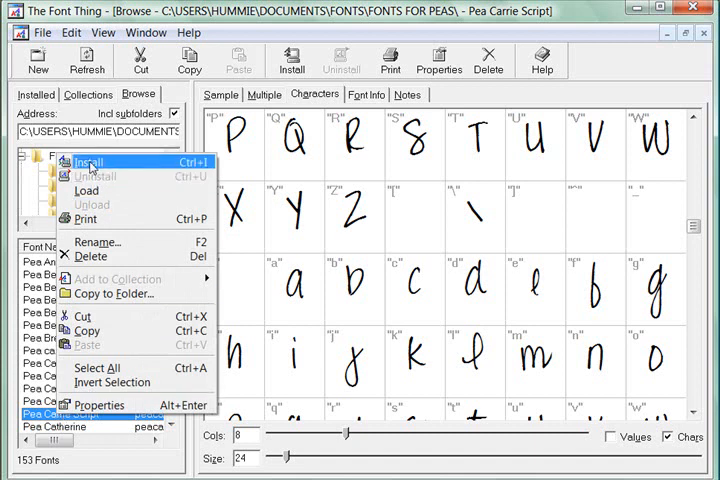
click(90, 161)
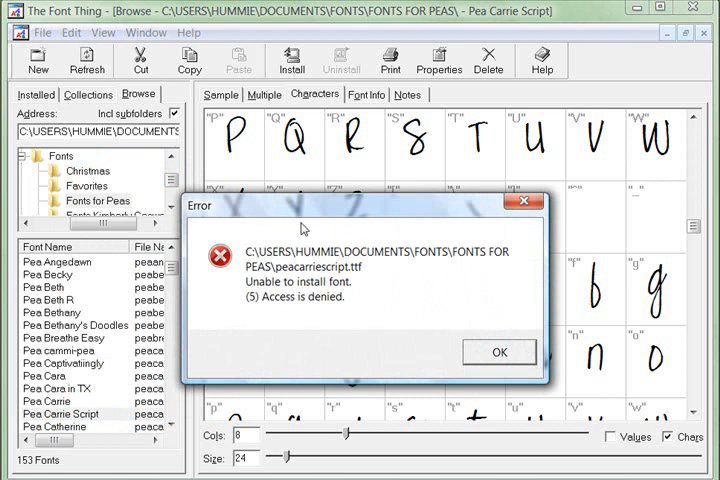
mouse_move(330, 305)
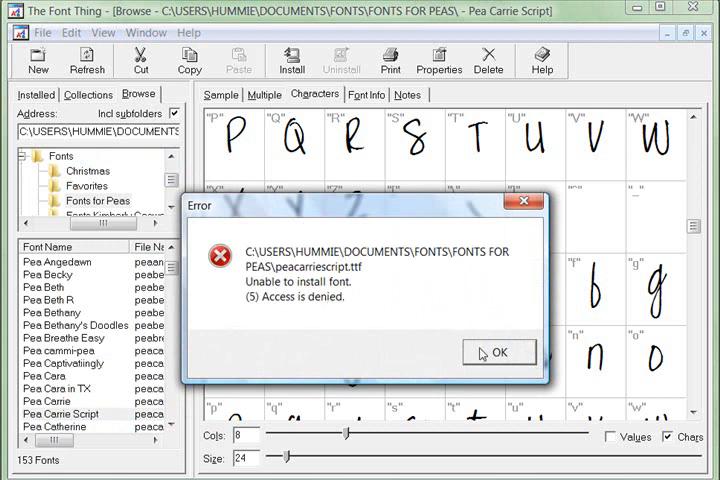
click(499, 352)
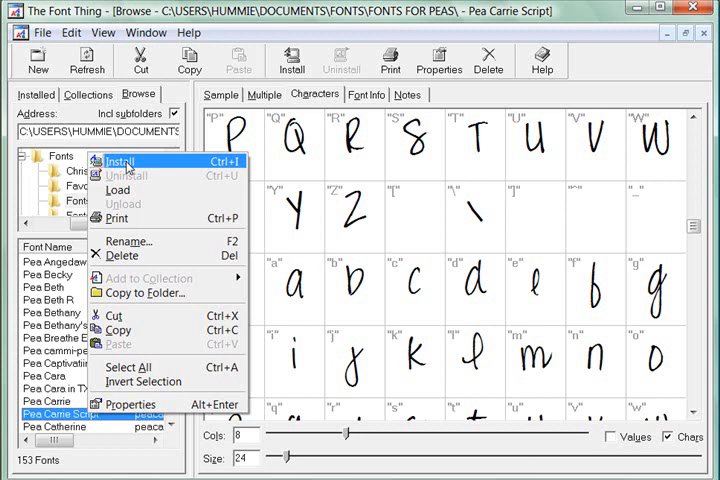
Show the Fonts folder's subfolders and TrueType files in Windows Explorer
click(120, 161)
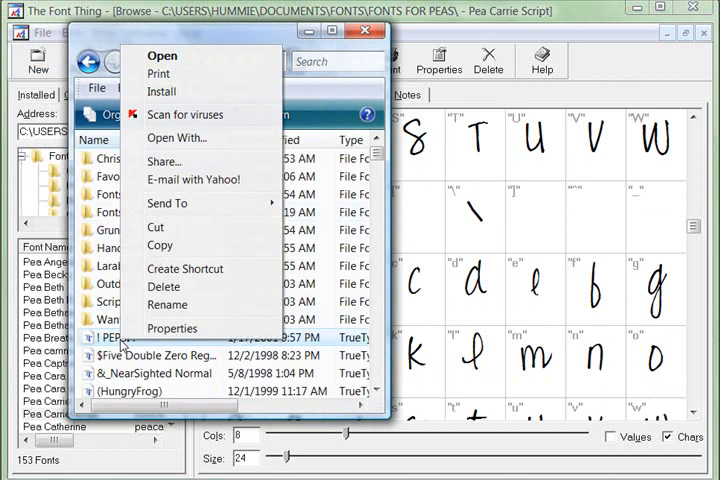
mouse_move(162, 91)
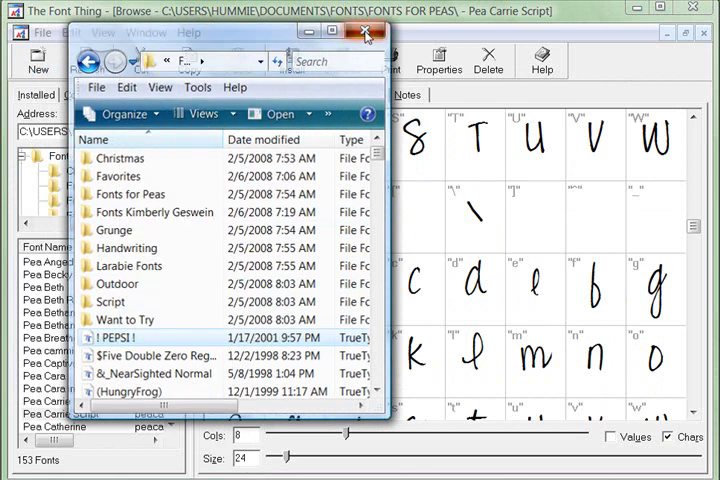
Close Explorer and show Pea Bethany's characters after loading and unloading it
click(360, 36)
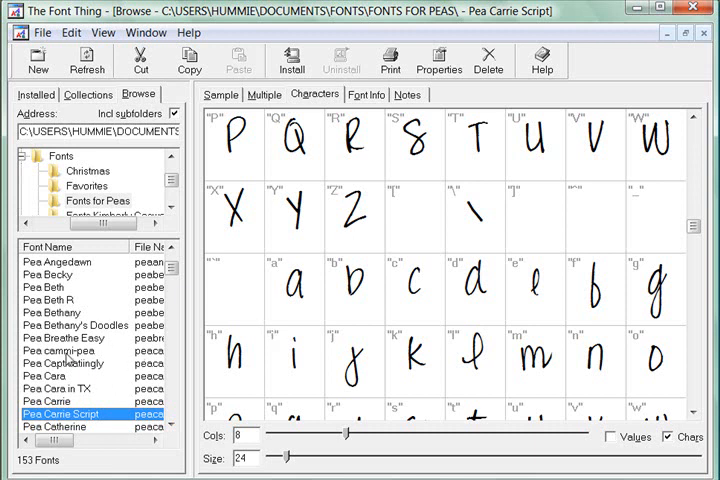
right_click(50, 312)
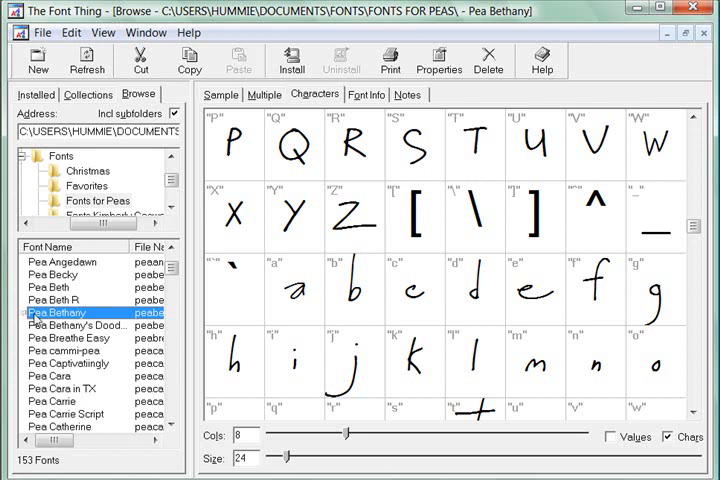
right_click(70, 323)
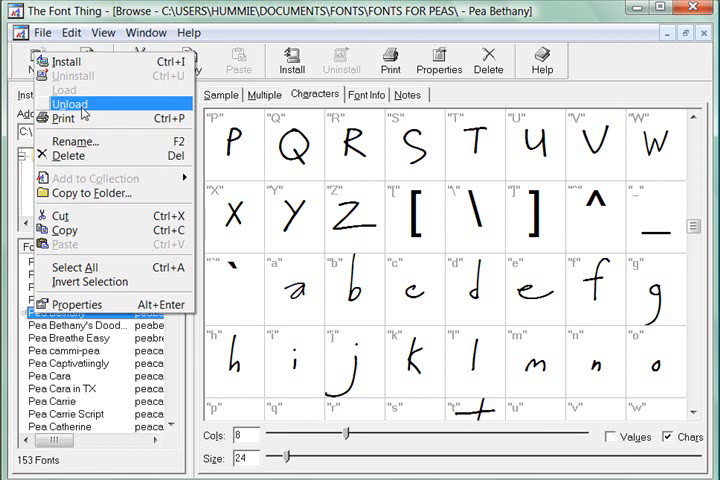
mouse_move(82, 110)
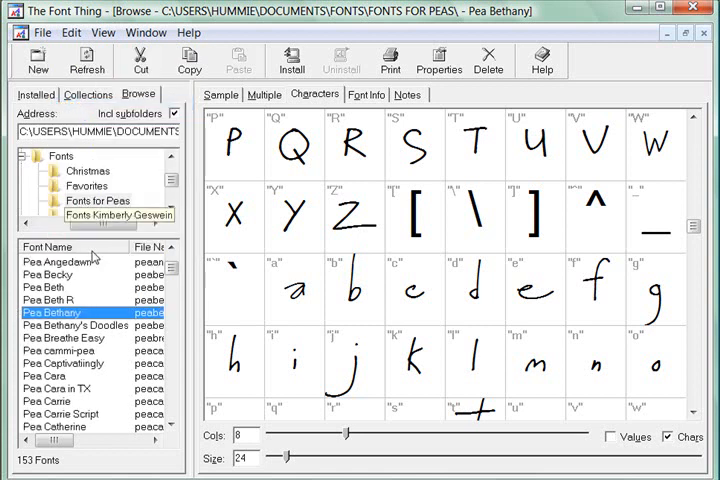
Browse Fonts Kimberly Geswein, previewing Love Ya Like A Sister then king cooL KC
scroll(down, 3)
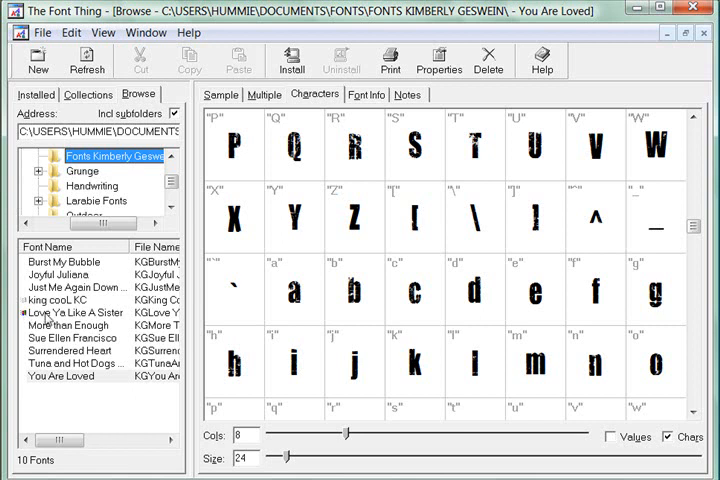
click(75, 310)
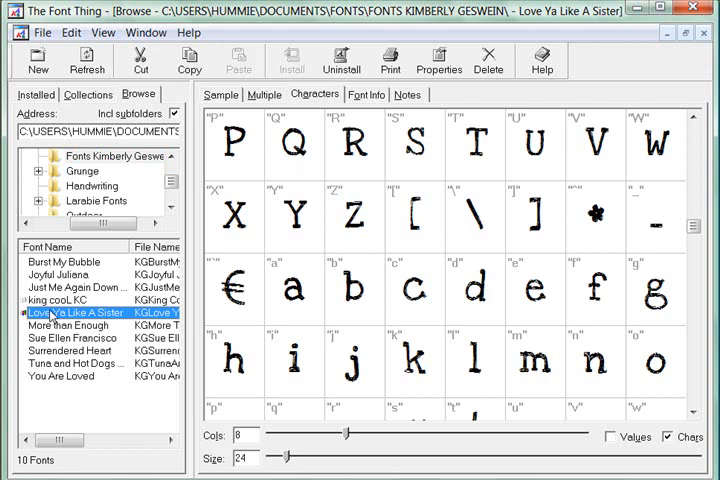
click(70, 300)
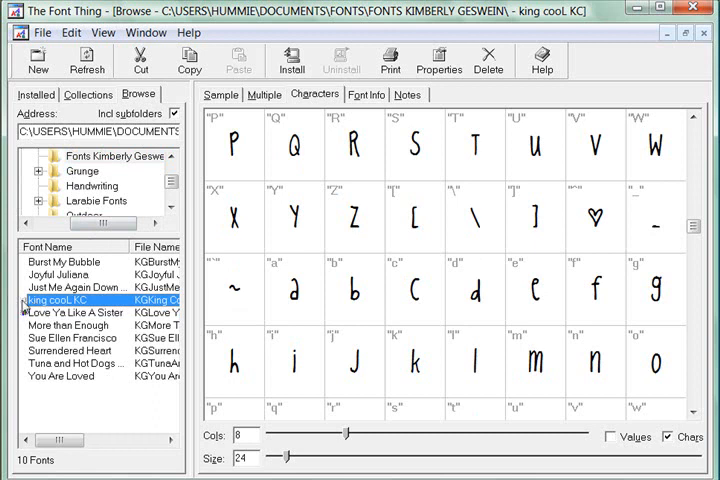
mouse_move(22, 318)
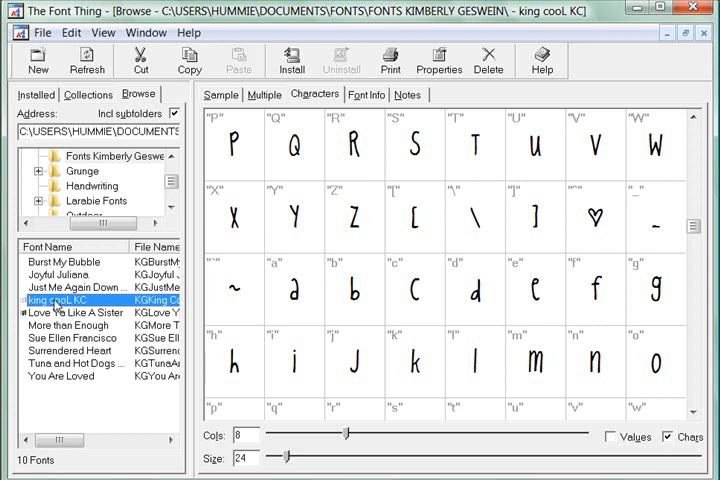
mouse_move(257, 342)
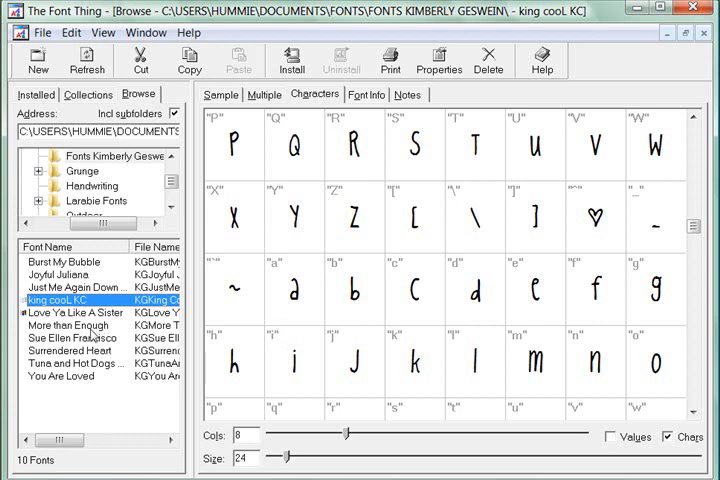
mouse_move(310, 302)
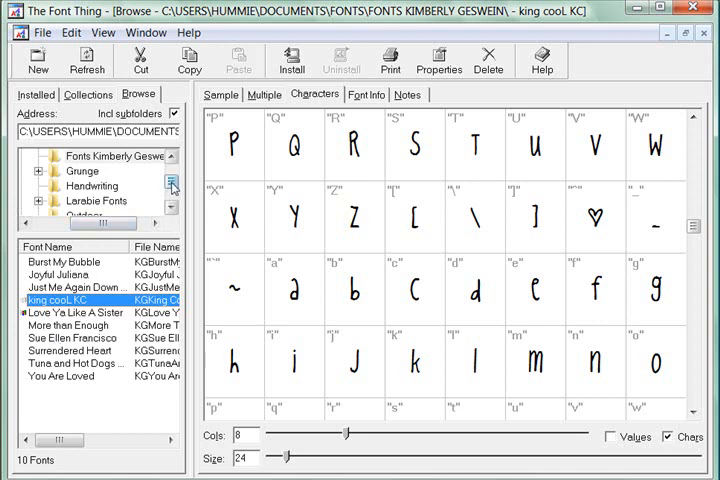
Preview Sue Ellen Francisco from the top of its character set
click(63, 338)
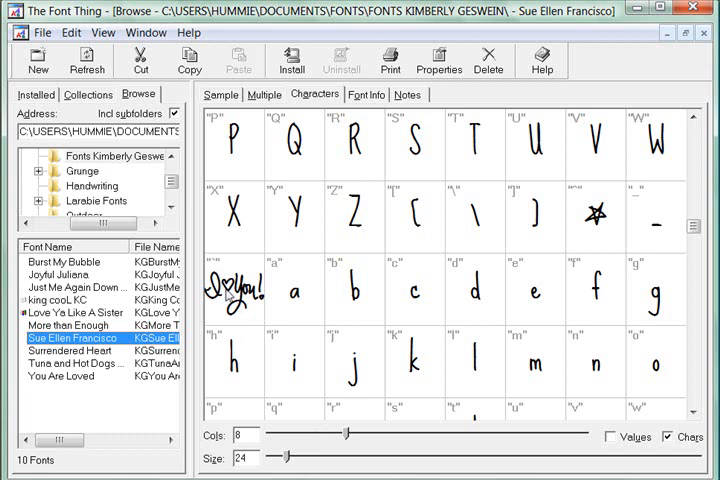
mouse_move(335, 297)
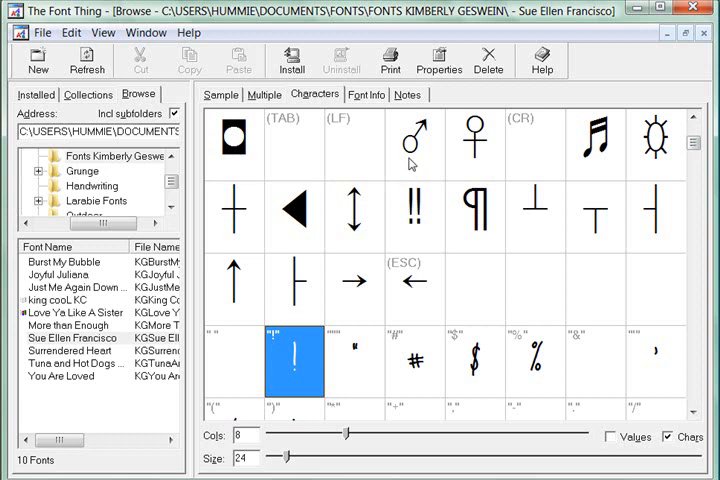
mouse_move(585, 147)
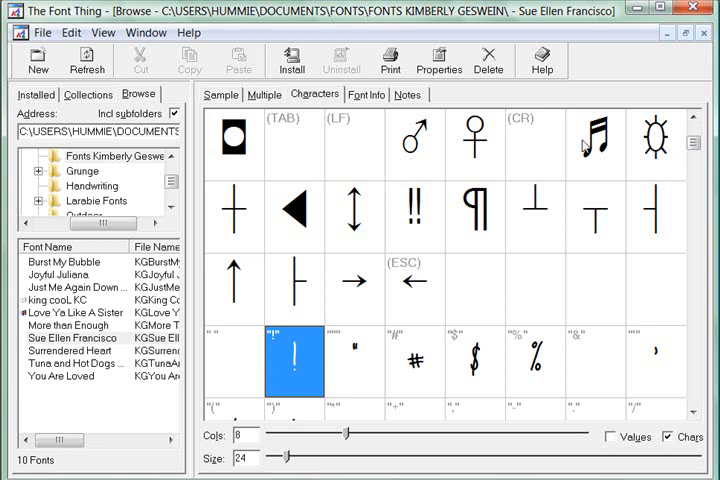